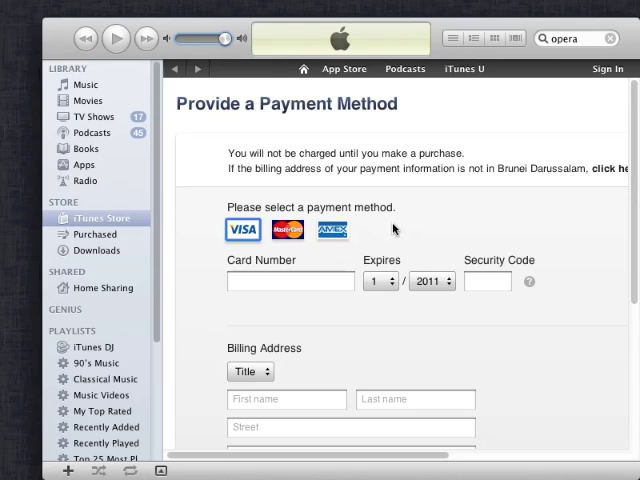
pyautogui.moveTo(438, 214)
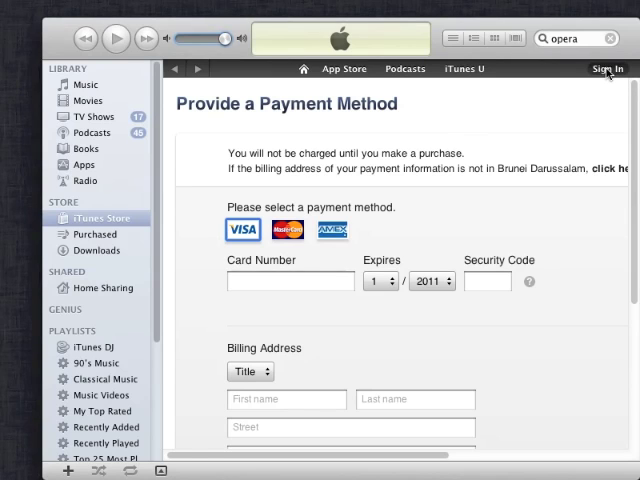
# Search the iTunes Store for 'opera' and get the free Opera Mini app.
pyautogui.click(607, 68)
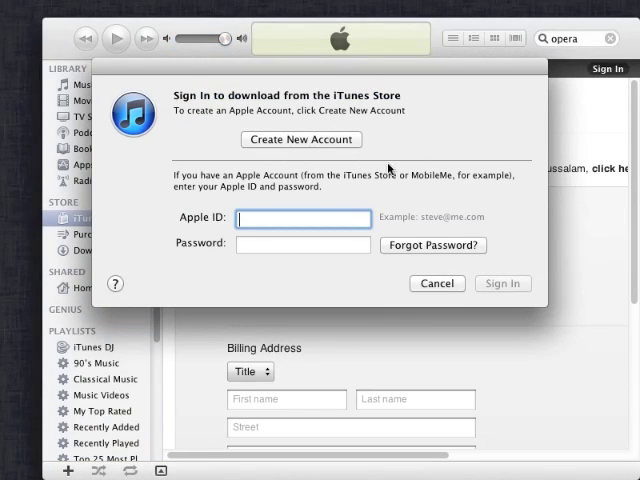
pyautogui.click(436, 283)
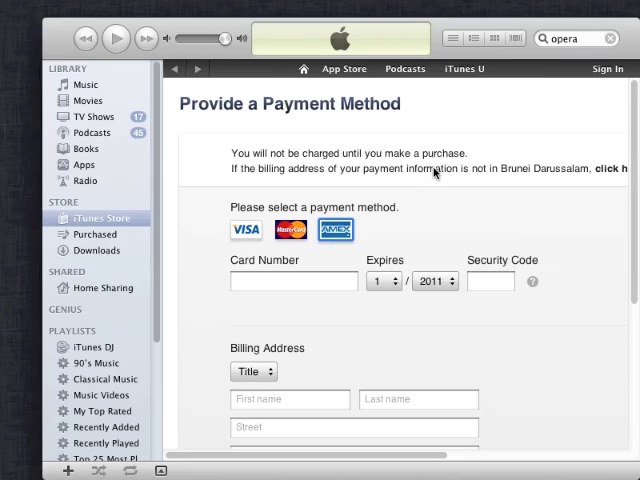
pyautogui.click(575, 38)
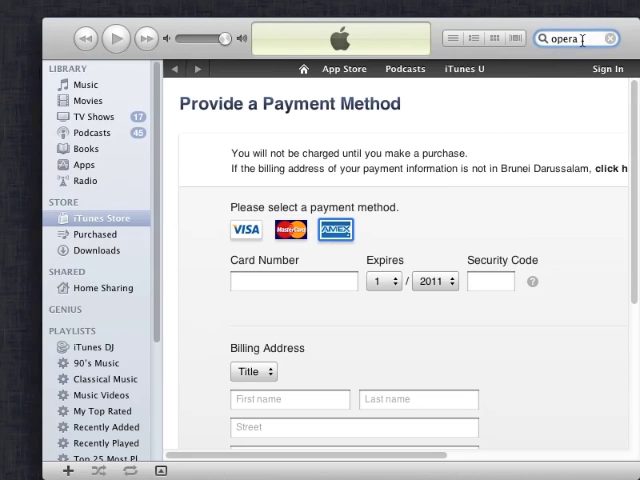
pyautogui.press('Return')
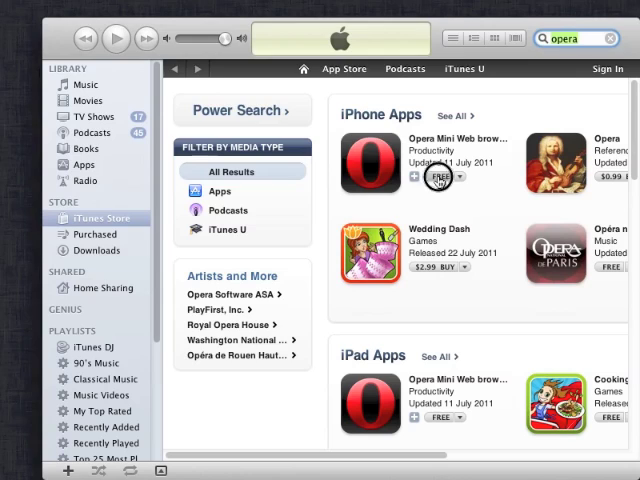
pyautogui.click(439, 176)
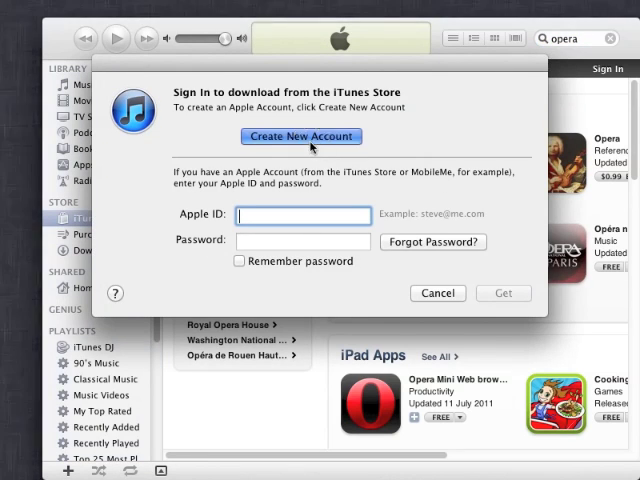
# Create a new account with Brunei Darussalam as the country and agree to the terms.
pyautogui.click(438, 293)
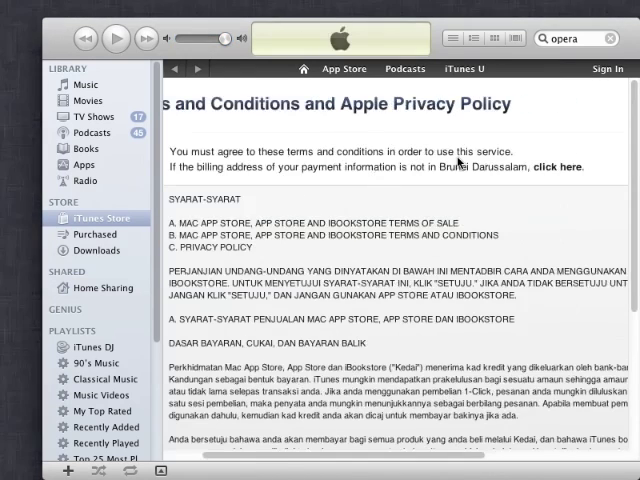
pyautogui.click(557, 167)
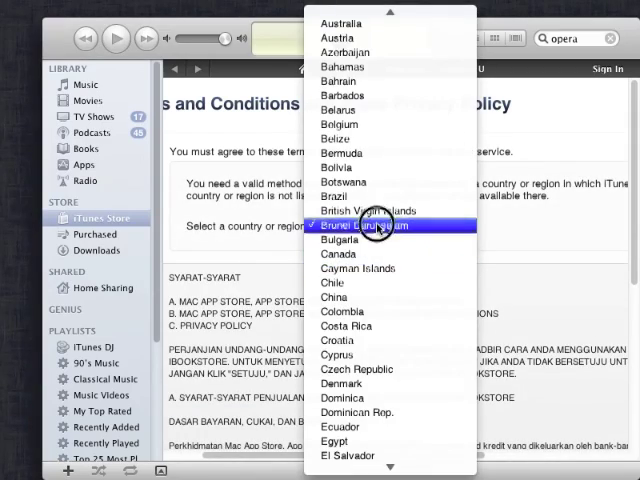
pyautogui.click(368, 225)
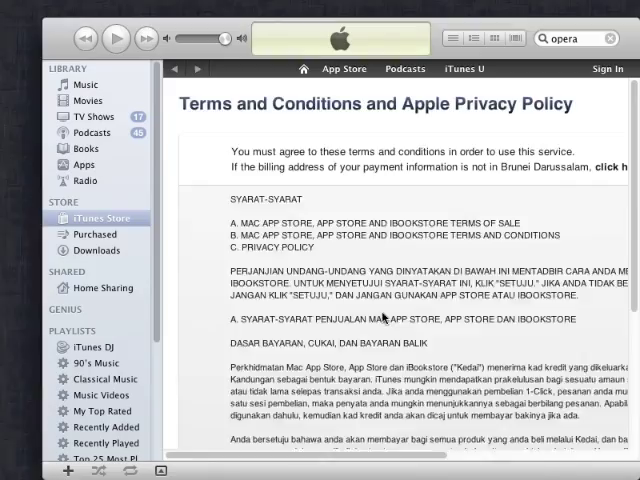
pyautogui.scroll(-3)
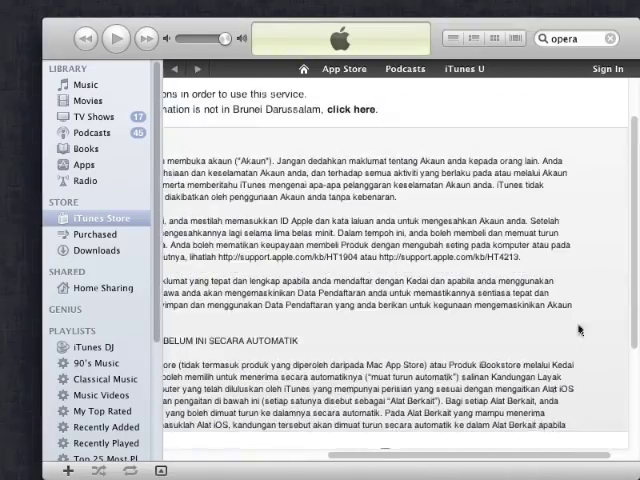
pyautogui.scroll(-3)
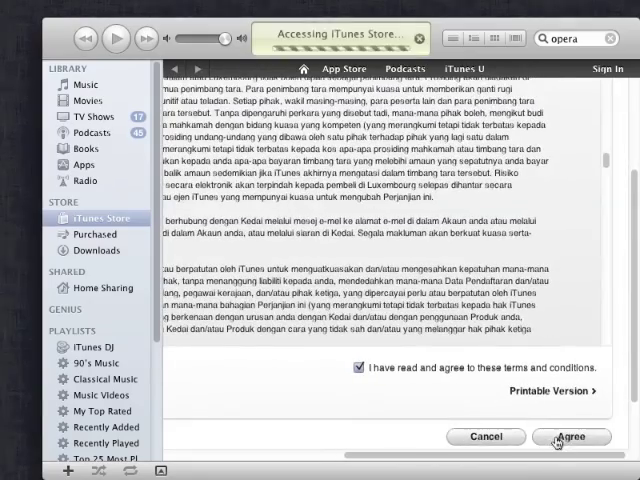
pyautogui.click(573, 436)
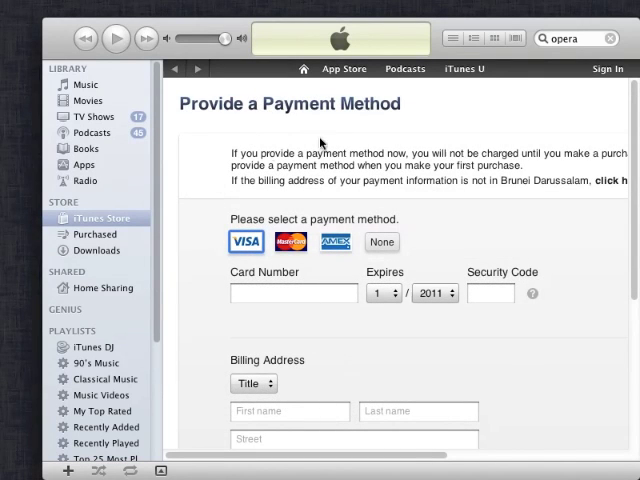
# Choose None as the payment method on the Provide a Payment Method page.
pyautogui.click(382, 242)
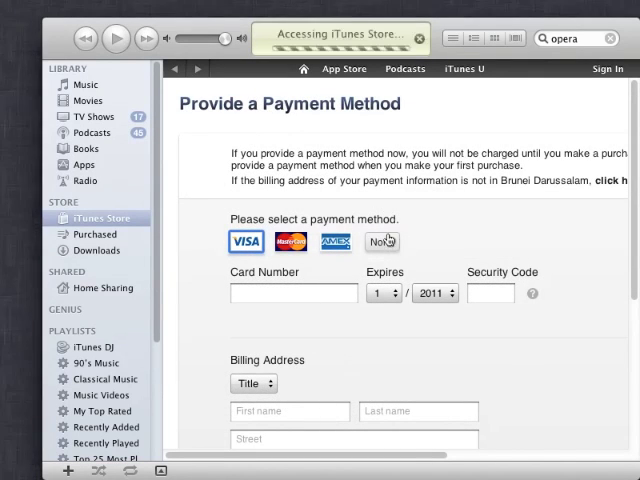
pyautogui.click(382, 242)
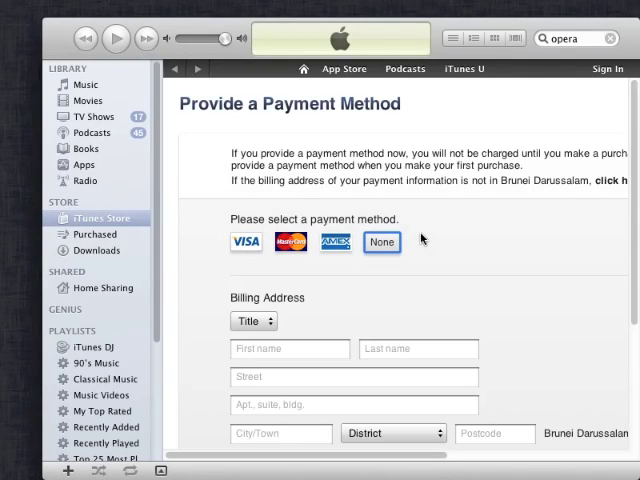
pyautogui.moveTo(451, 276)
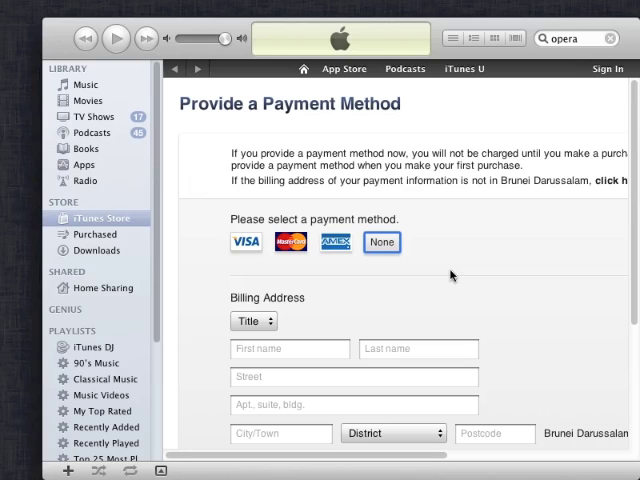
pyautogui.moveTo(483, 318)
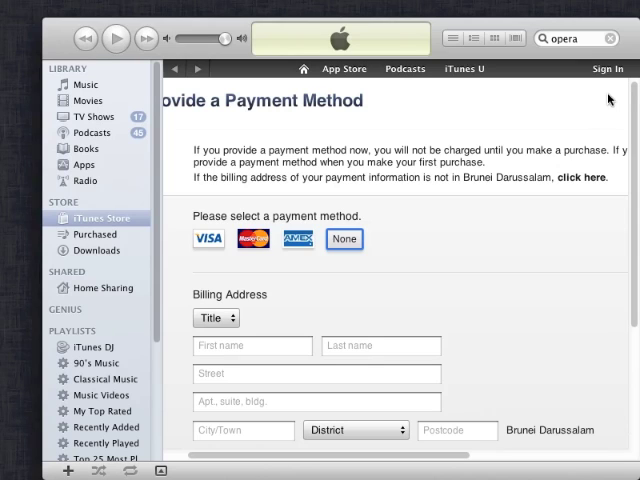
pyautogui.moveTo(610, 82)
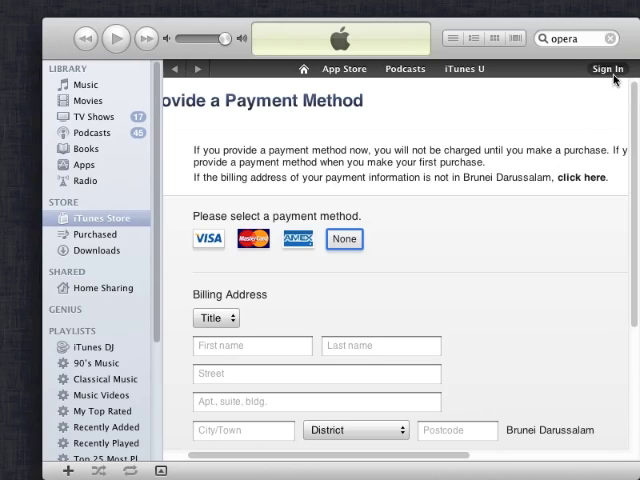
# Sign in with the new account and search the store for 'whatsapp'.
pyautogui.click(607, 68)
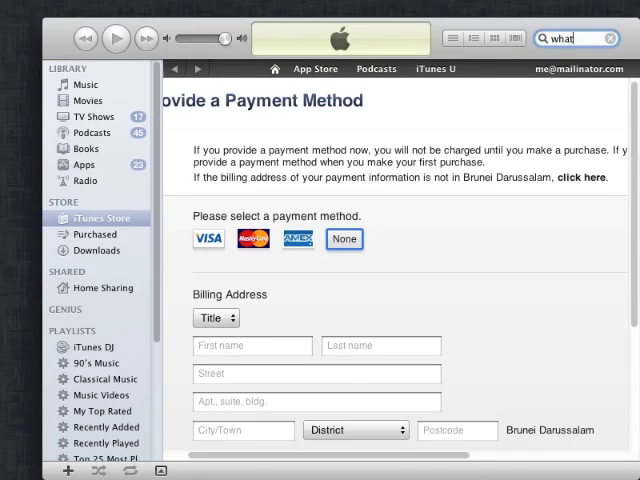
pyautogui.write('whatsapp')
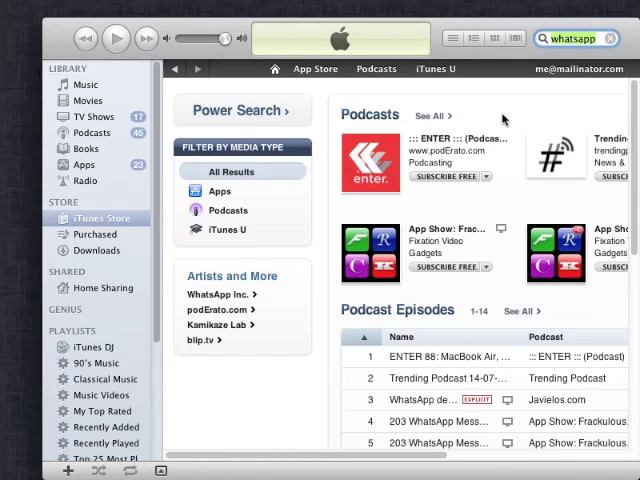
pyautogui.moveTo(296, 191)
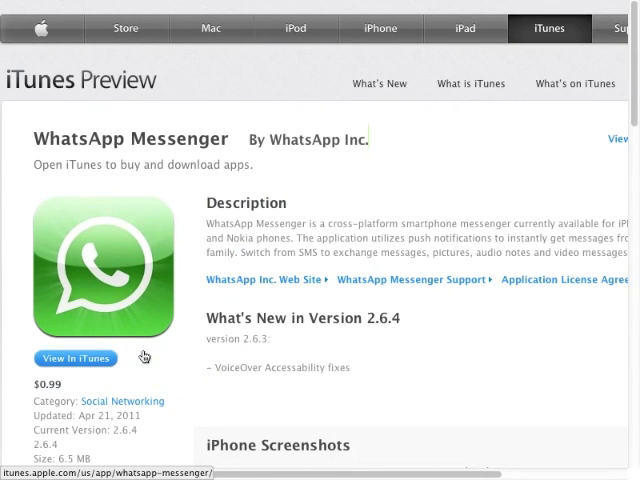
# Launch WhatsApp Messenger in iTunes from Chrome, then cancel the Brunei store-unavailable alert.
pyautogui.click(75, 358)
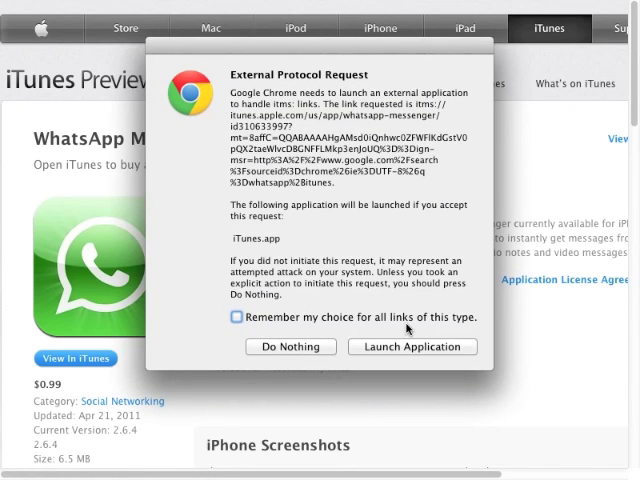
pyautogui.click(412, 347)
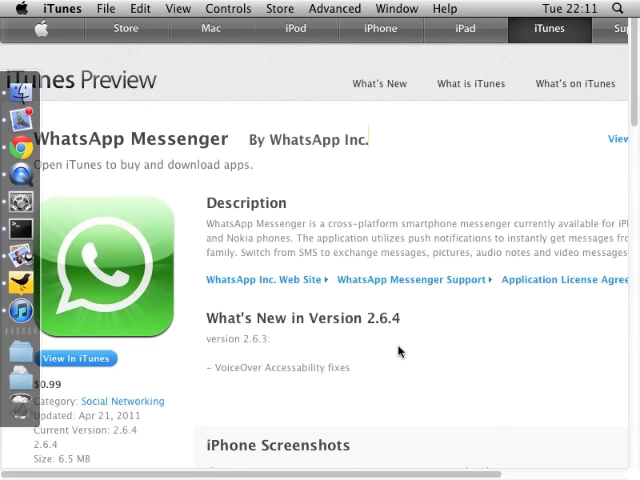
pyautogui.click(76, 357)
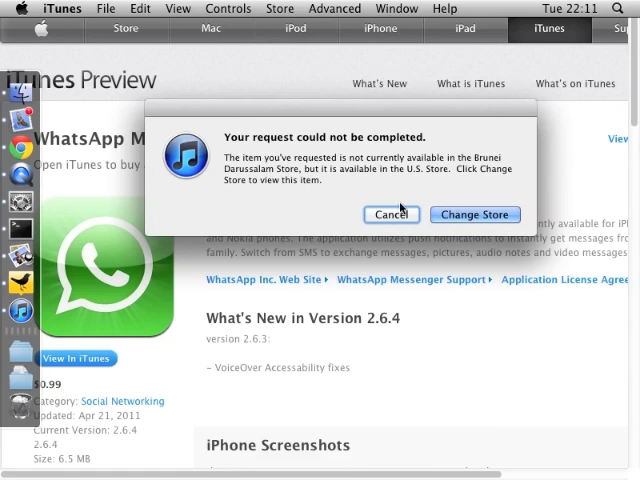
pyautogui.click(390, 214)
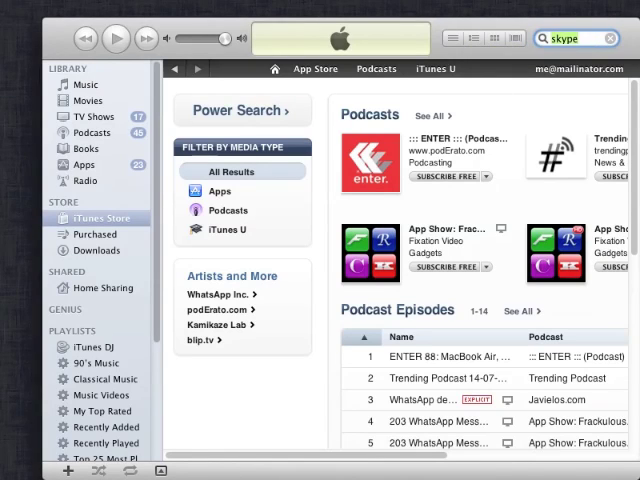
# Run store searches for Skype and Nimbuzz and review the iPhone app results.
pyautogui.click(219, 191)
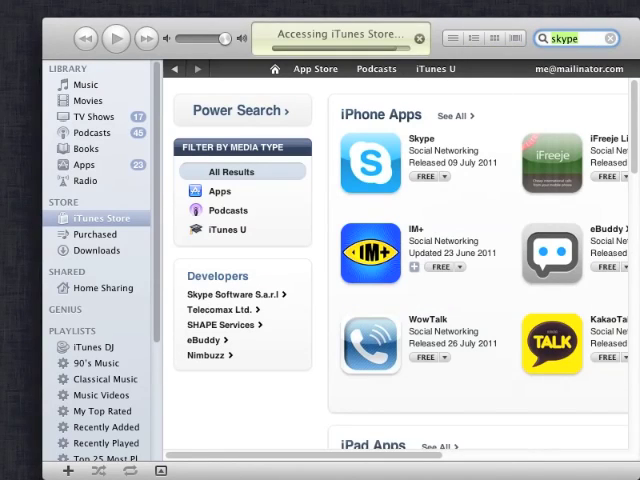
pyautogui.click(428, 176)
pyautogui.write('nimbuzz')
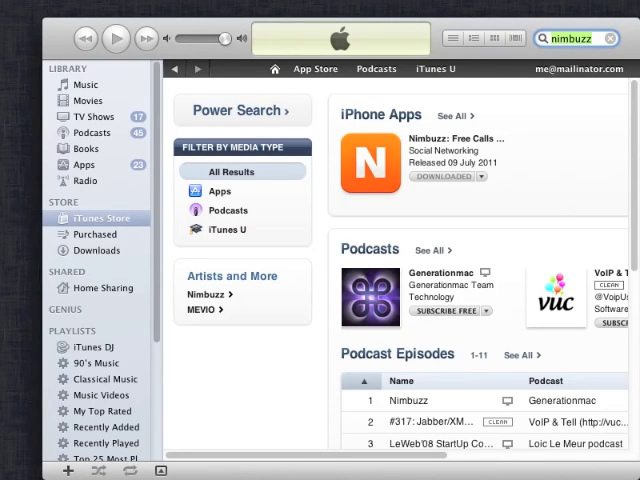
pyautogui.moveTo(335, 82)
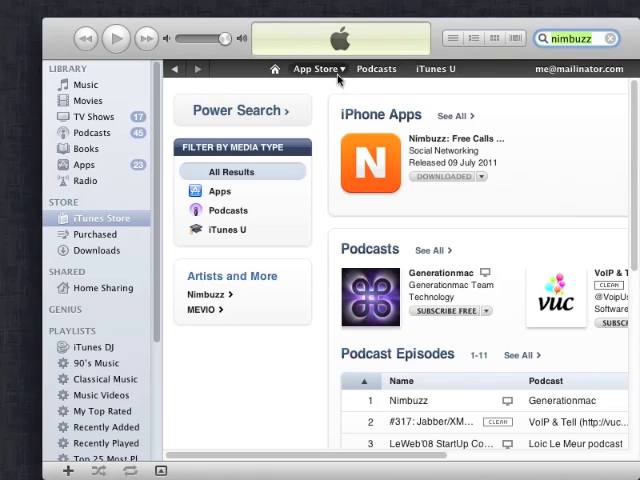
pyautogui.moveTo(438, 68)
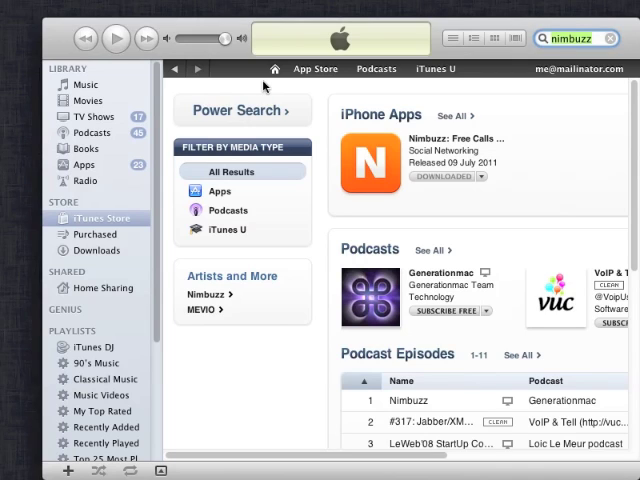
pyautogui.moveTo(270, 88)
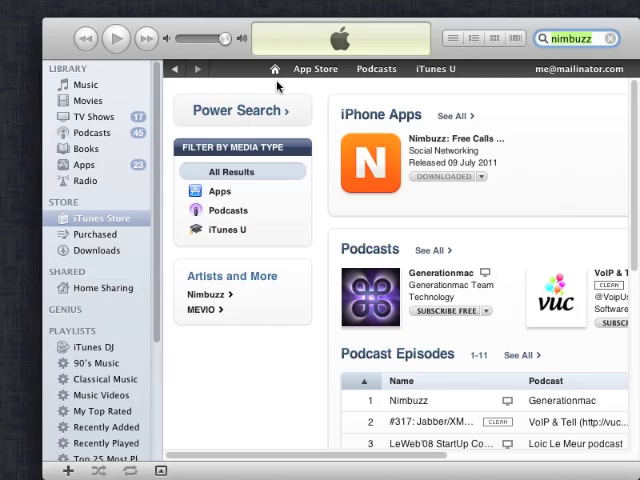
pyautogui.moveTo(332, 94)
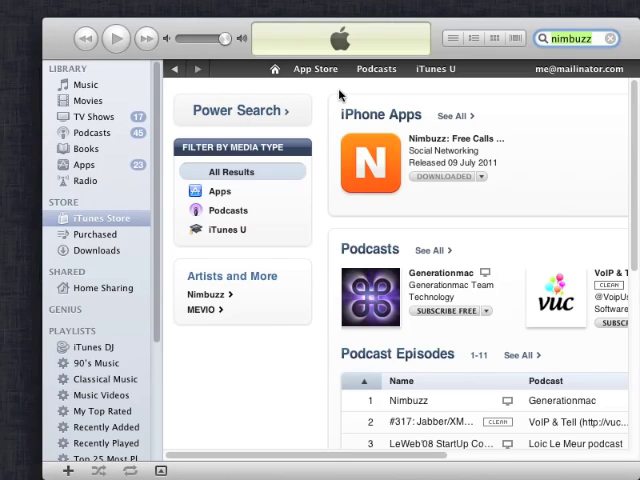
pyautogui.moveTo(360, 92)
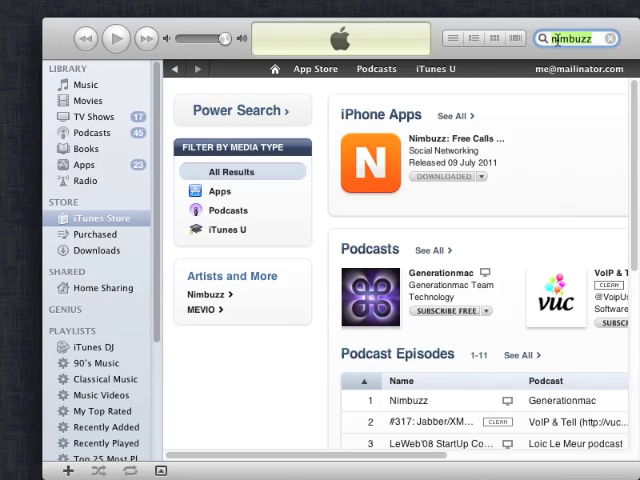
# Search the store for 'angry birds', 'tiny tower' and 'plants vs zombie' in turn.
pyautogui.write('angry b')
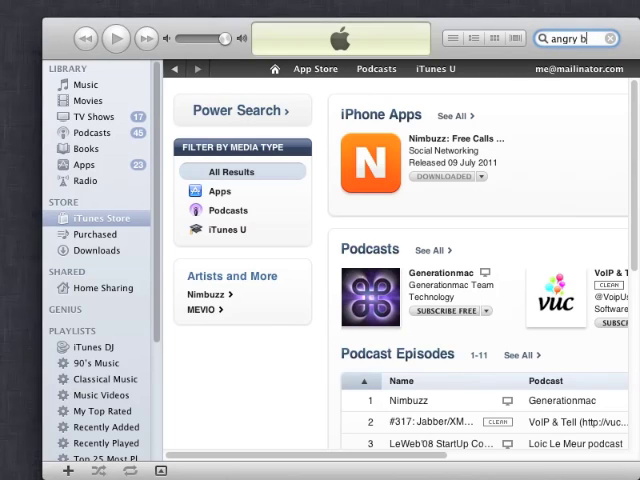
pyautogui.write('irds')
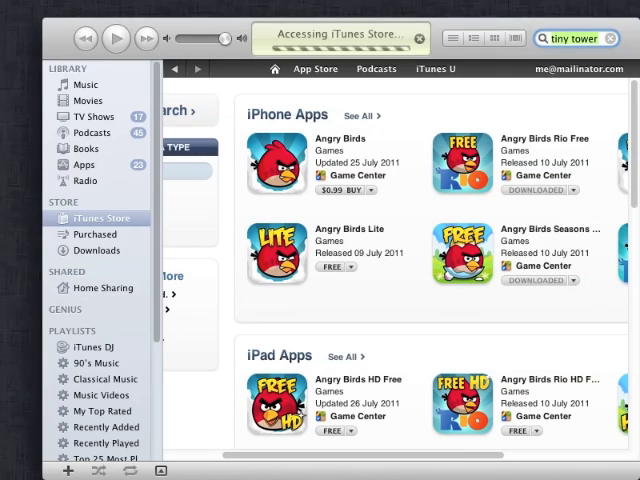
pyautogui.press('Return')
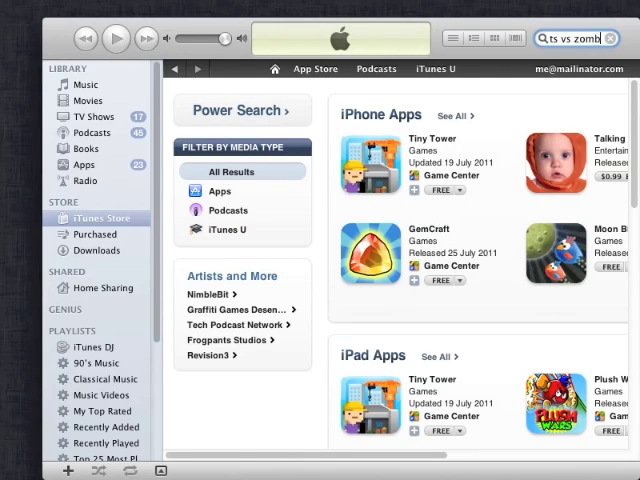
pyautogui.press('Return')
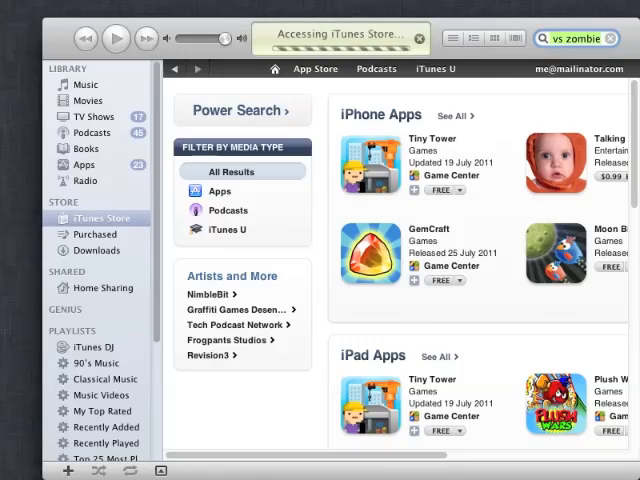
pyautogui.press('Return')
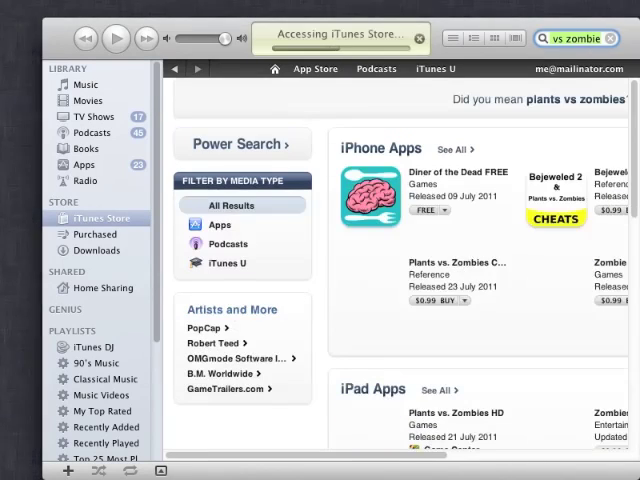